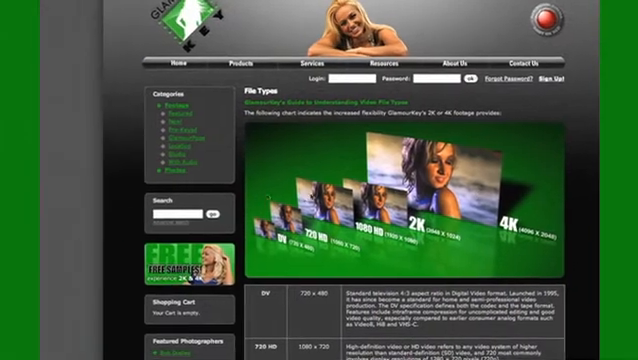
Step: Place the 2K GlamourKey clip on the HD timeline and decline changing the sequence settings
{"action": "scroll", "scroll_direction": "down", "scroll_amount": 3}
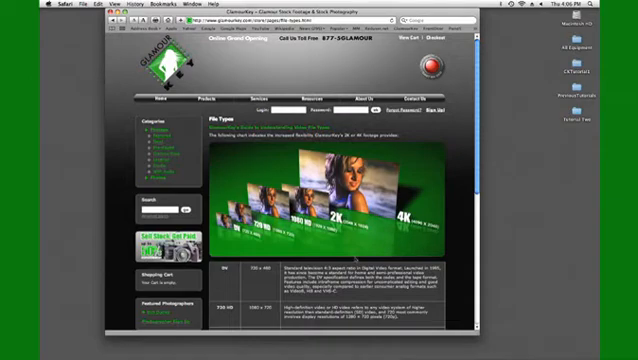
{"action": "scroll", "scroll_direction": "down", "scroll_amount": 3}
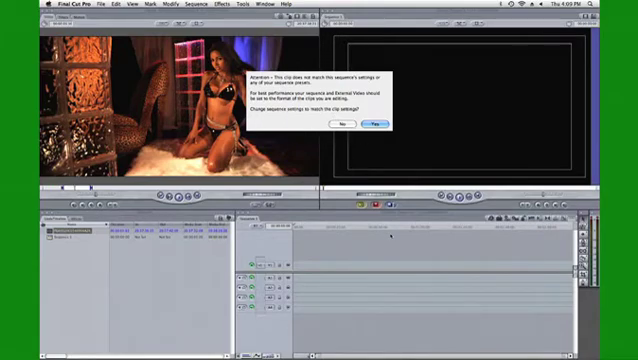
{"action": "left_click", "coordinate": [372, 124]}
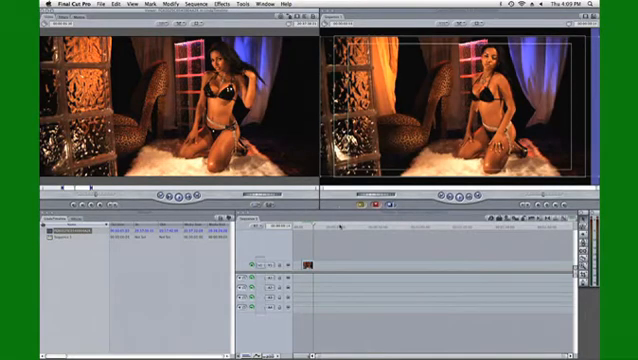